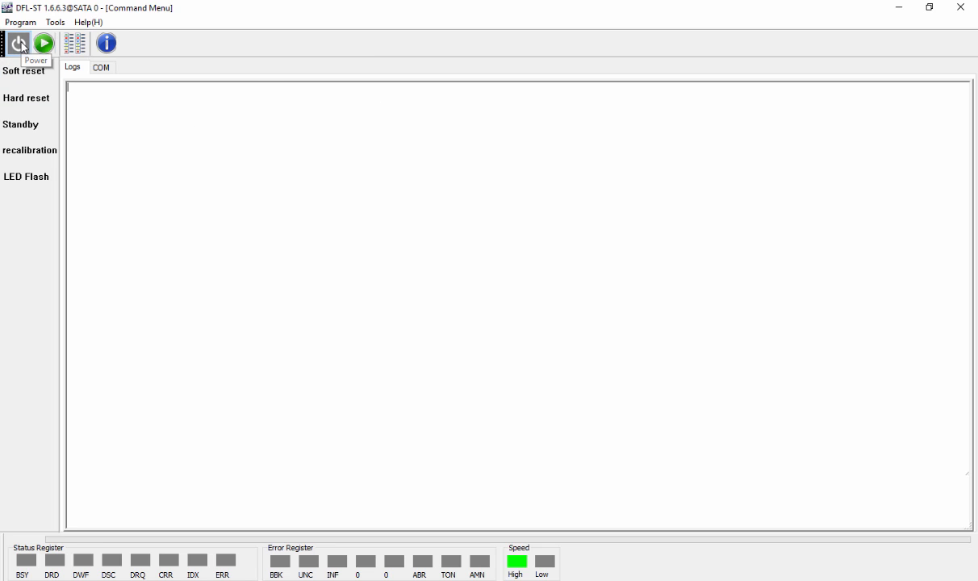
Power on and detect the drive, then show the COM serial terminal view.
left_click(20, 42)
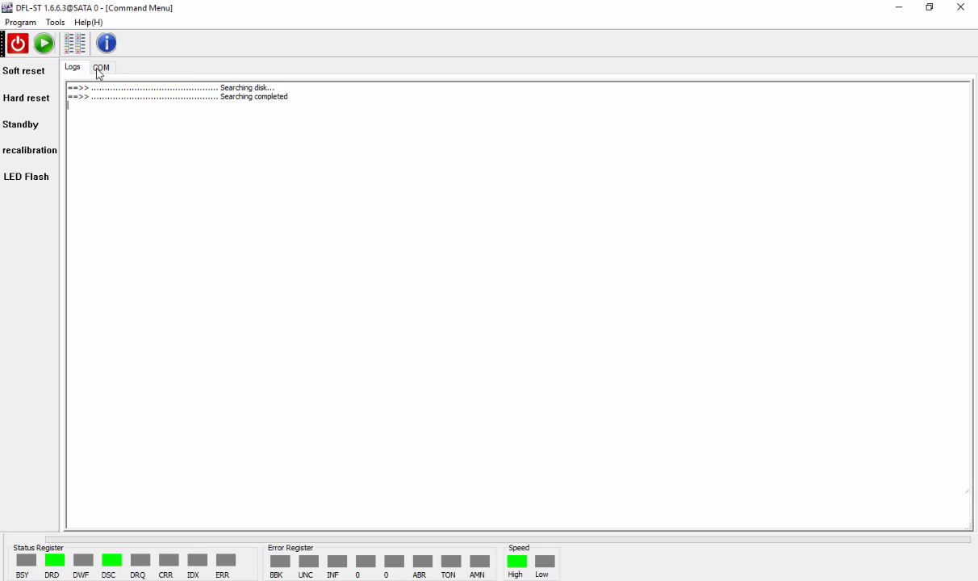
left_click(100, 68)
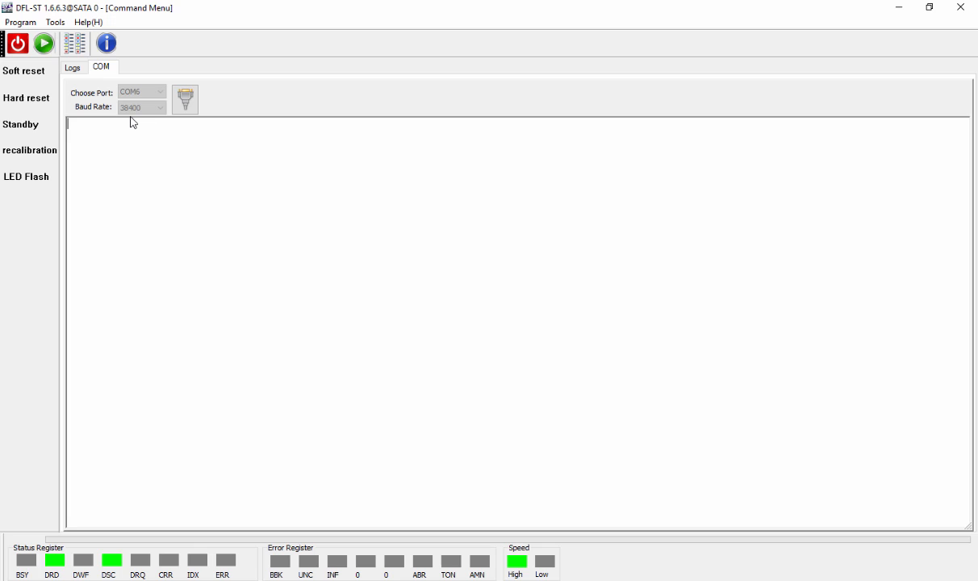
mouse_move(124, 78)
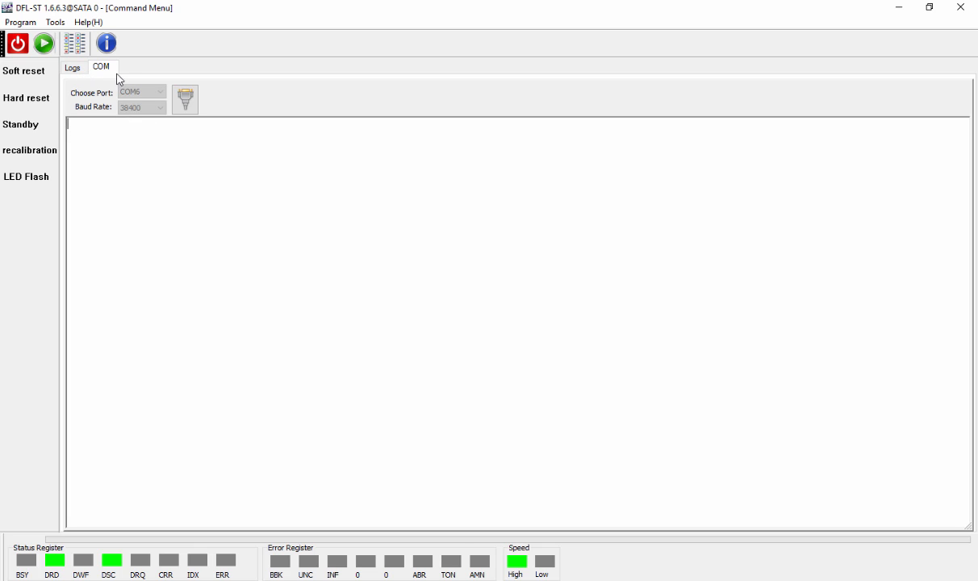
Reconnect the serial port and keep COM6 chosen as the terminal's port.
left_click(74, 68)
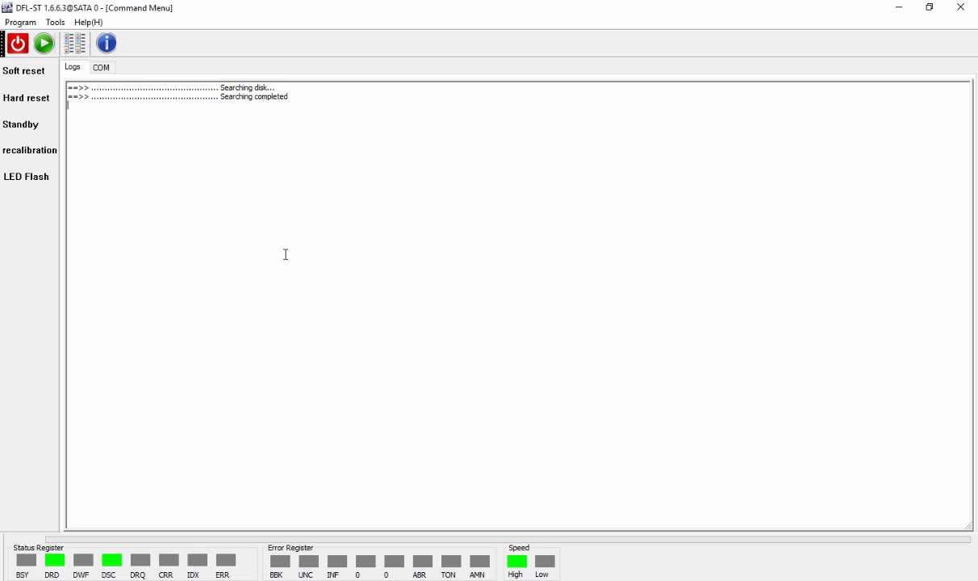
left_click(100, 68)
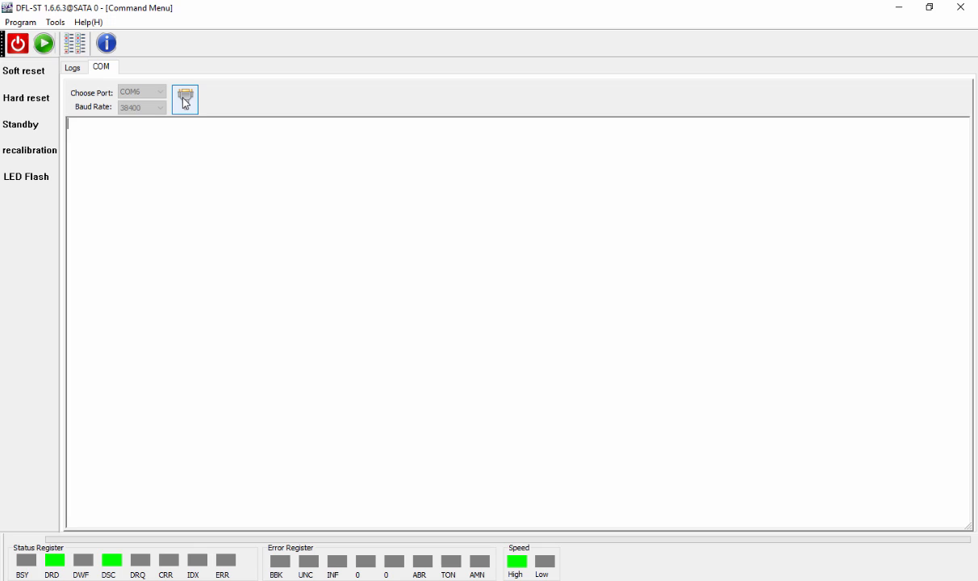
left_click(184, 98)
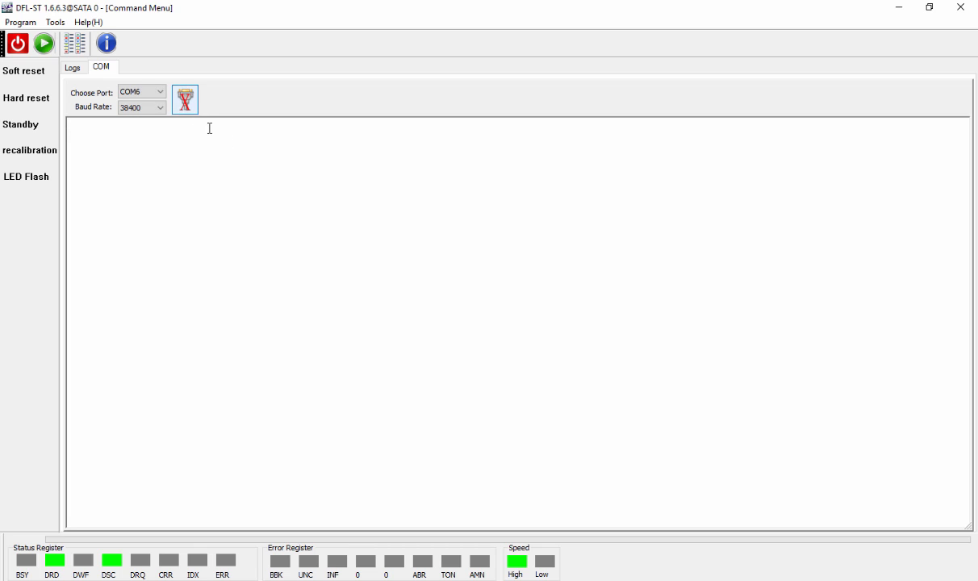
left_click(189, 98)
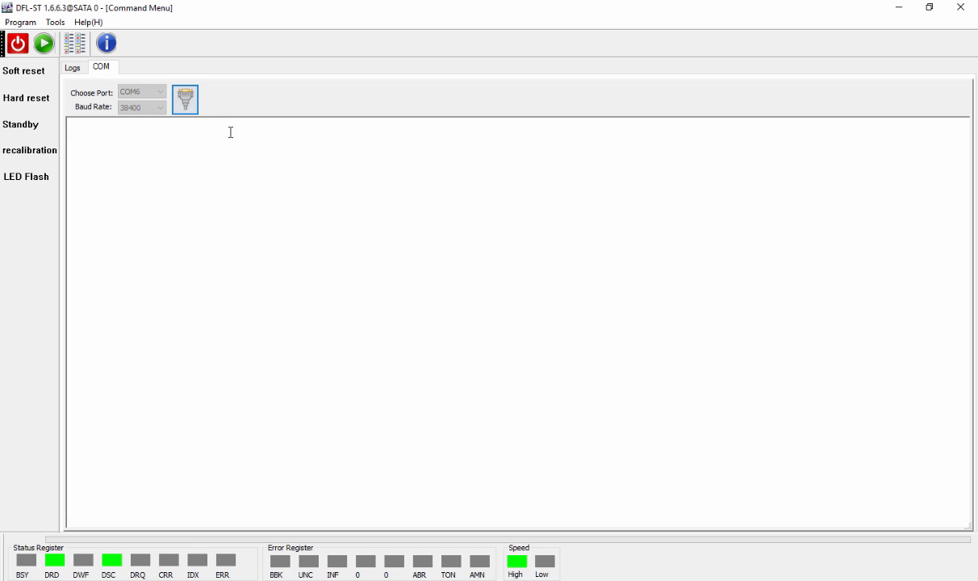
left_click(187, 98)
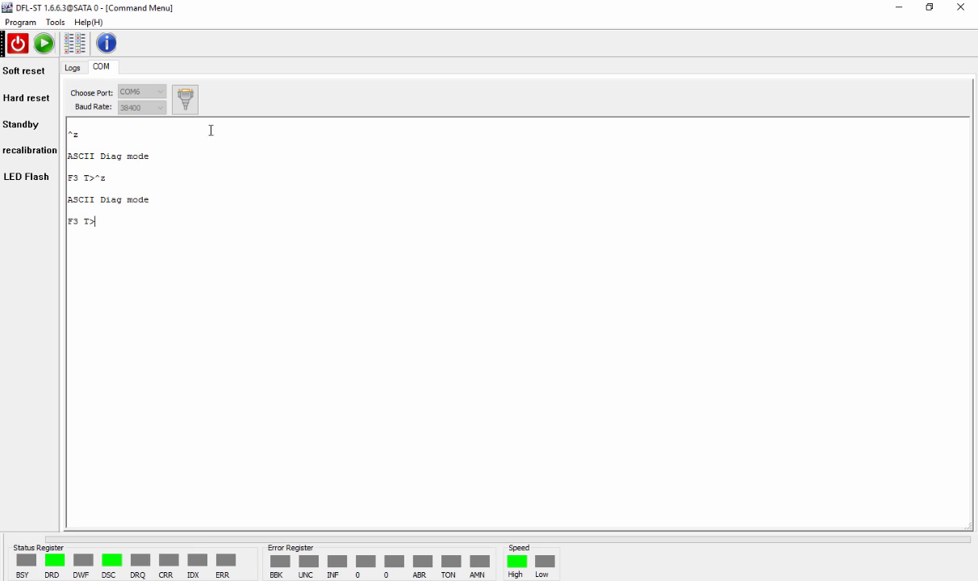
left_click(187, 98)
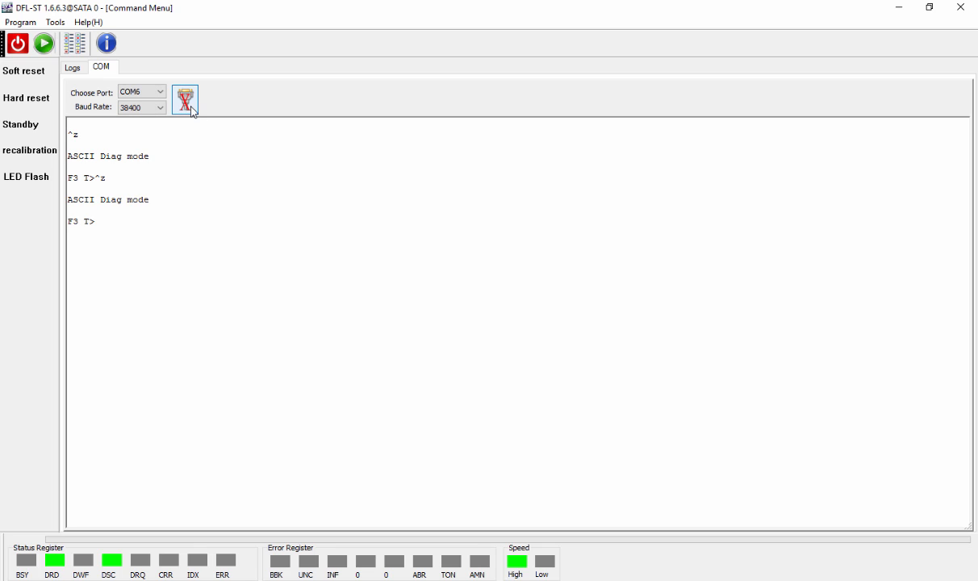
left_click(160, 90)
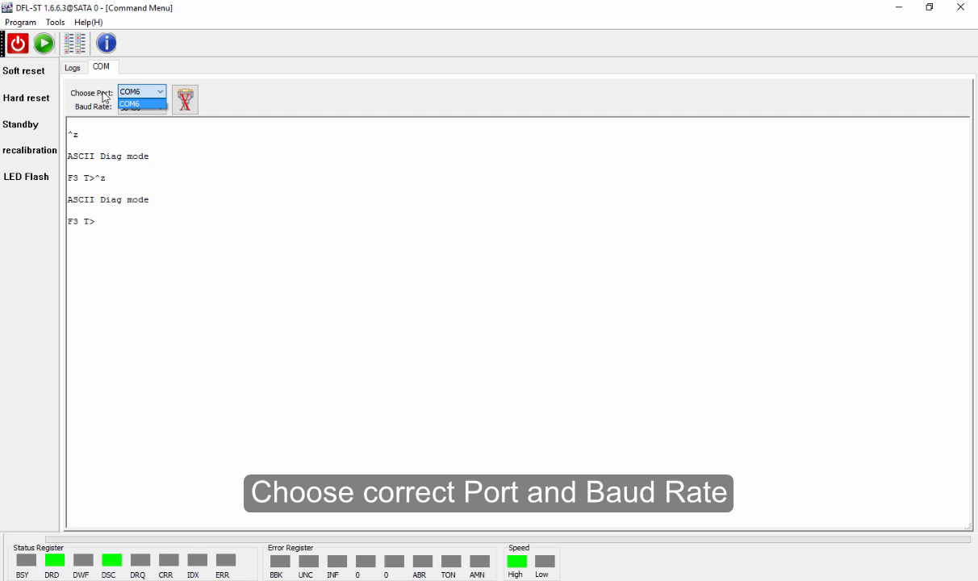
left_click(139, 103)
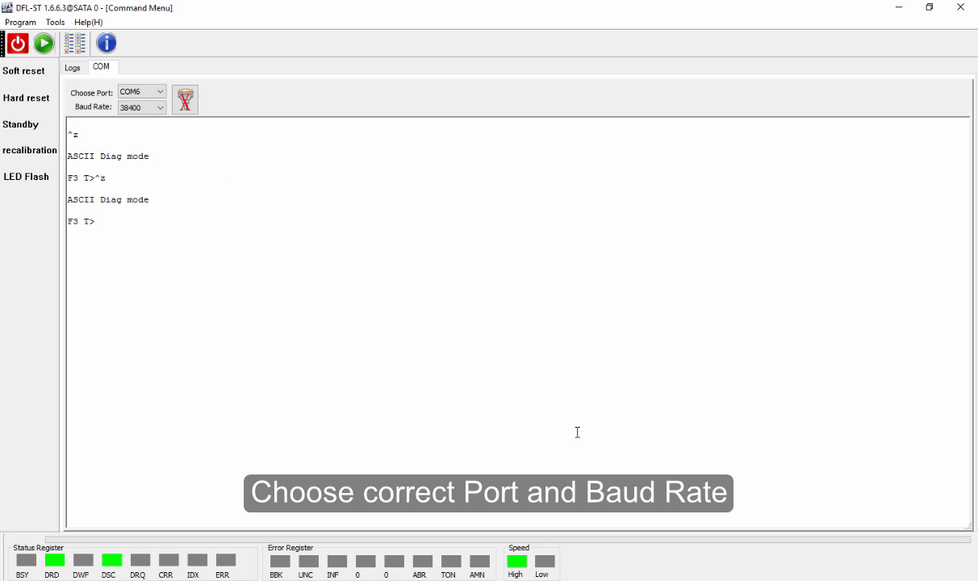
Confirm the adapter is on COM6 in Device Manager and set the baud rate to 38400.
left_click(160, 108)
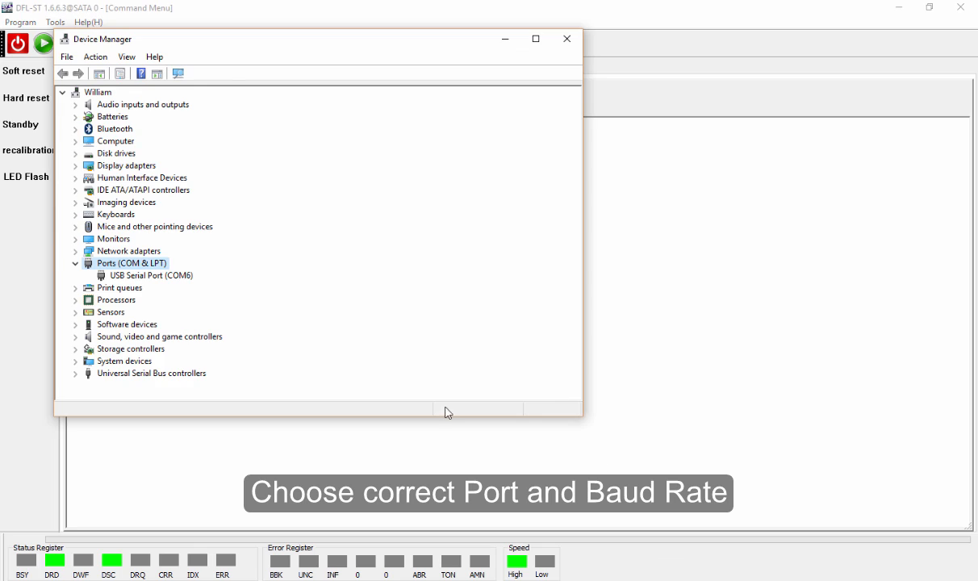
mouse_move(236, 277)
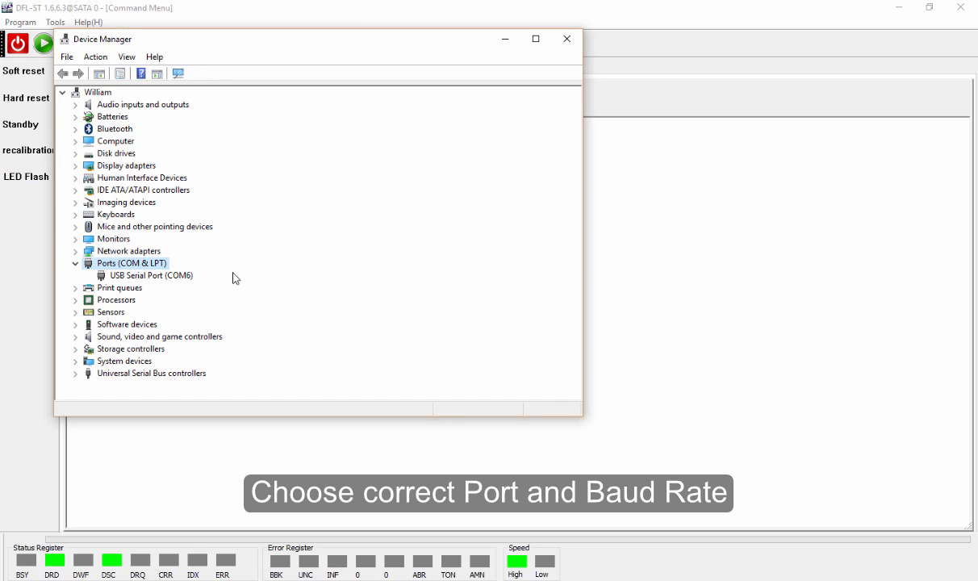
mouse_move(546, 55)
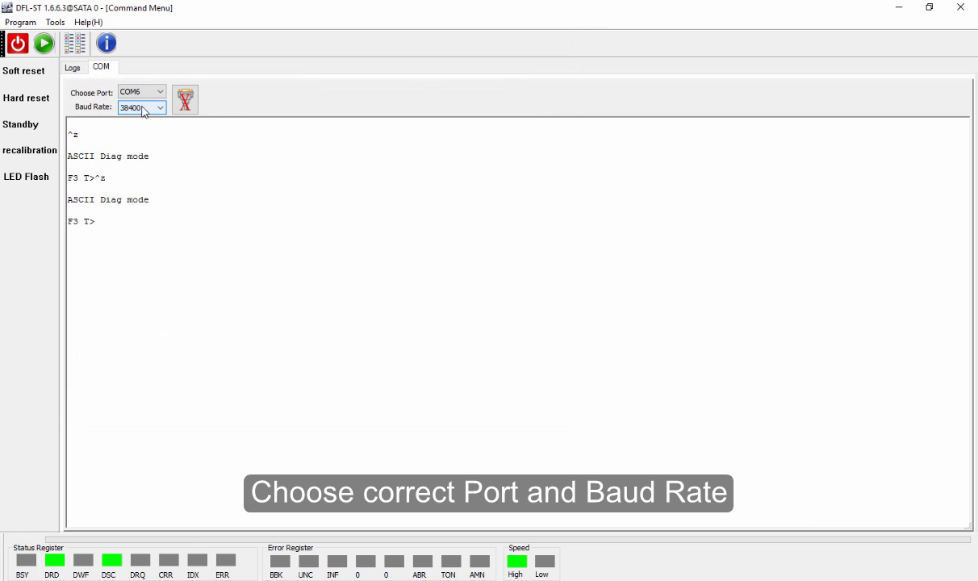
left_click(160, 106)
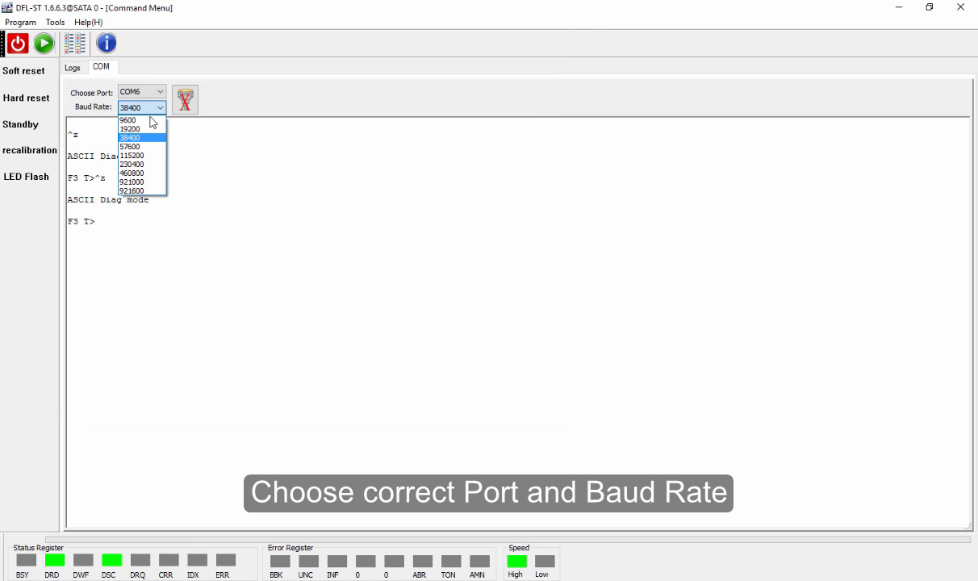
mouse_move(154, 133)
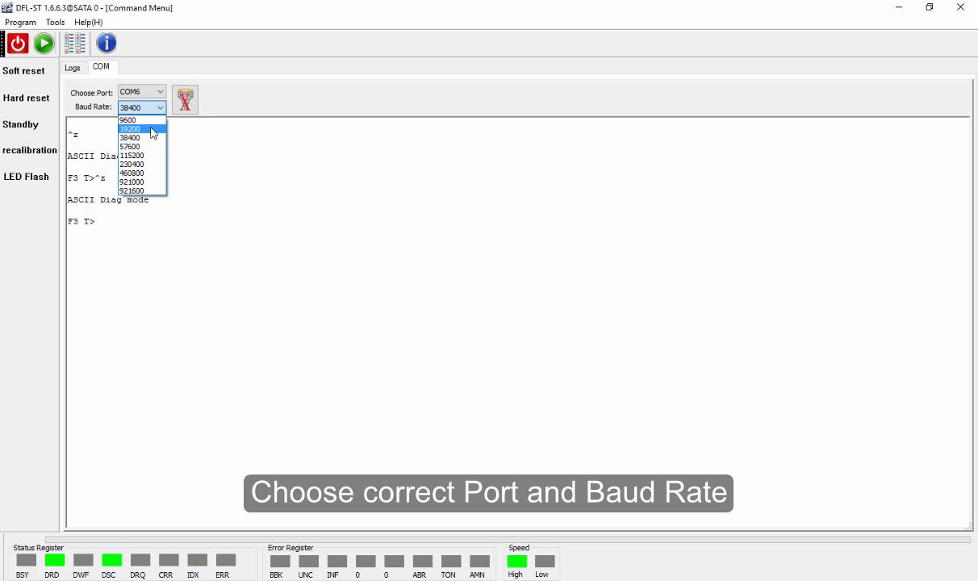
mouse_move(159, 126)
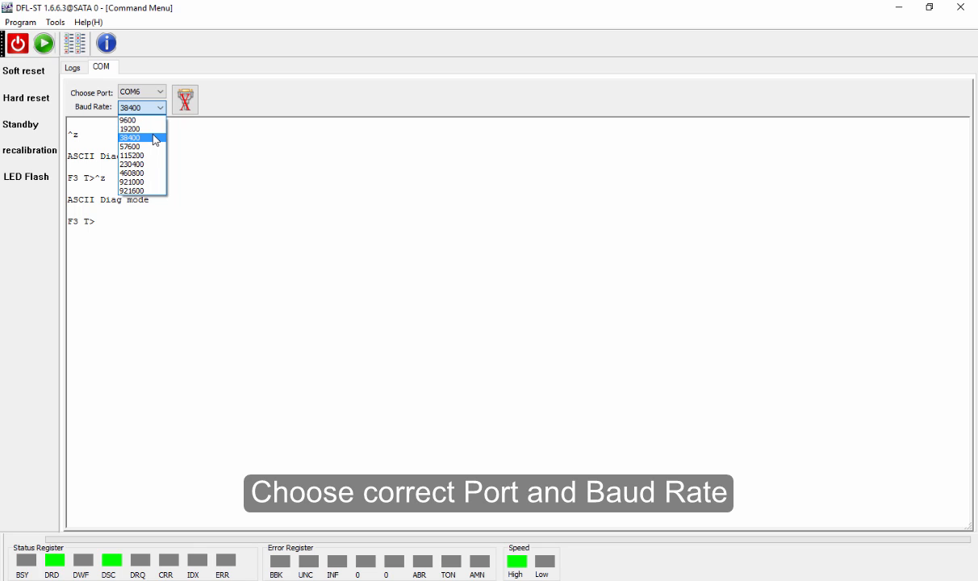
left_click(137, 139)
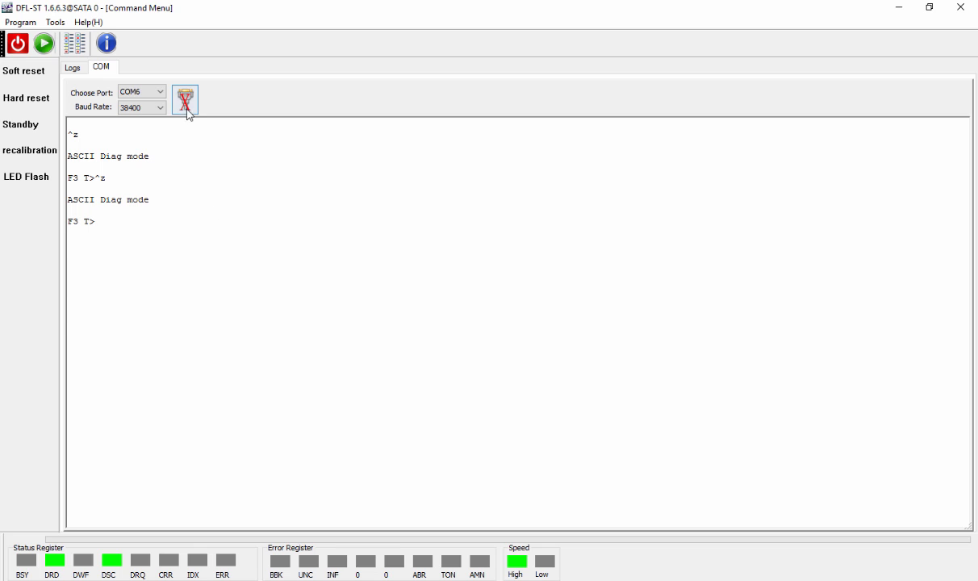
Connect over serial, send the V40 and V4 diag commands, then re-run drive detection.
left_click(187, 100)
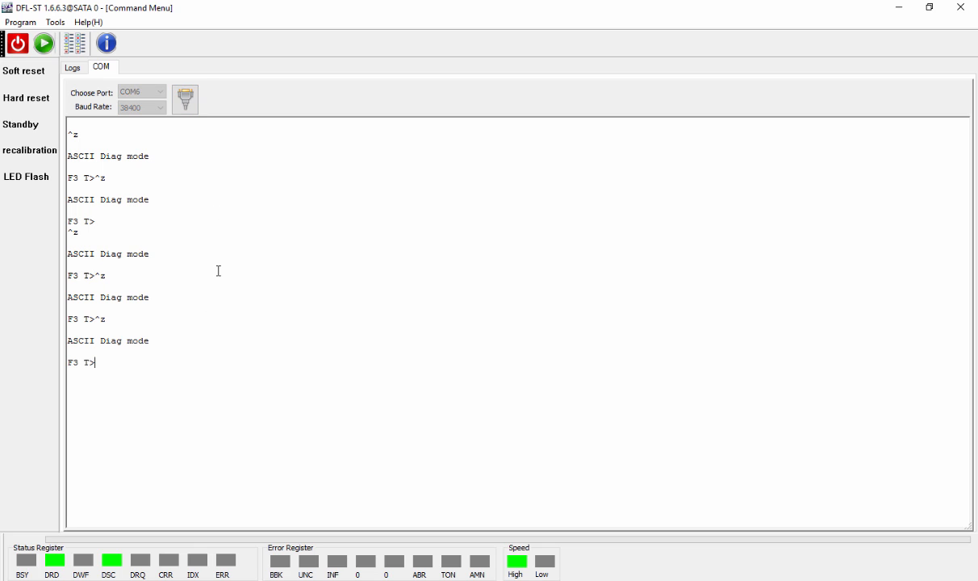
mouse_move(336, 441)
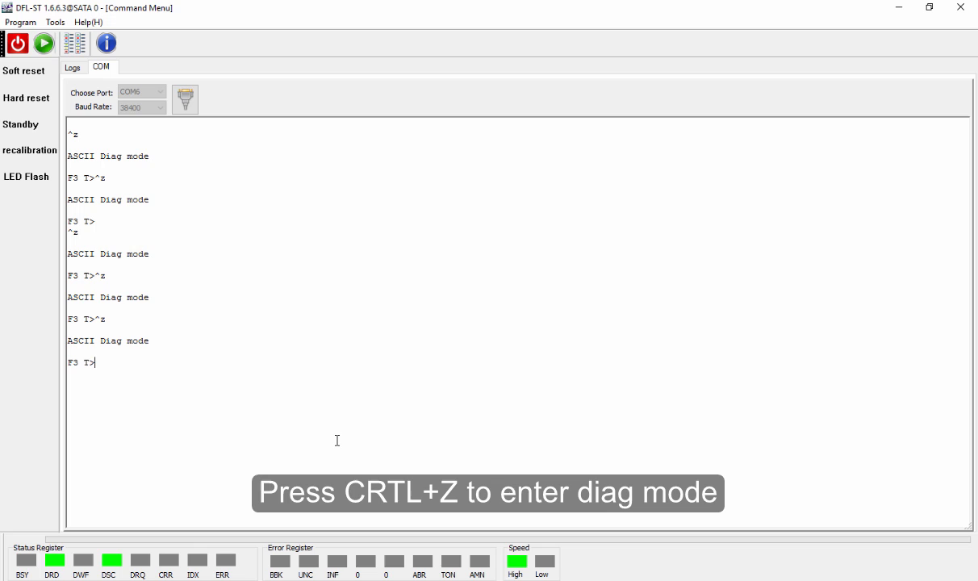
type("V40")
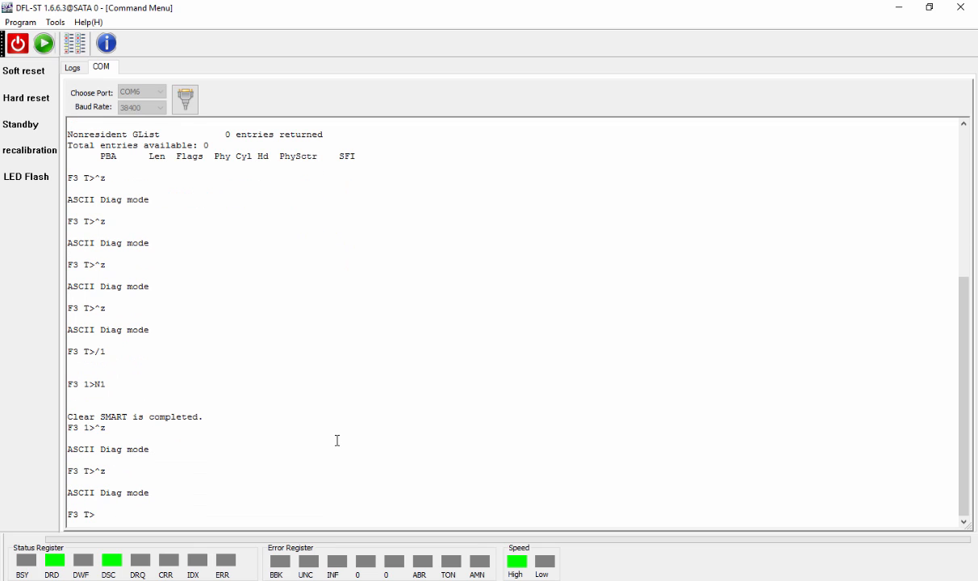
type("V4")
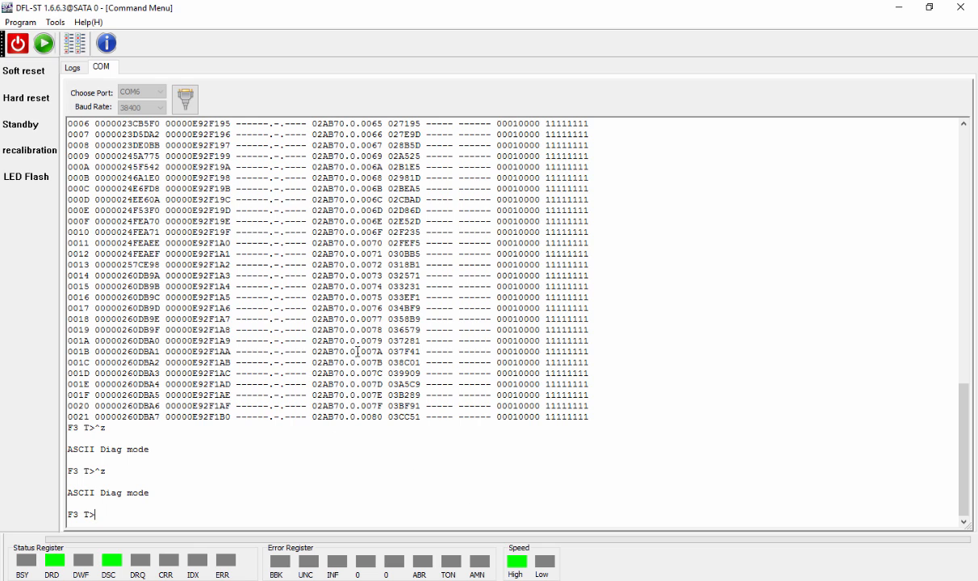
left_click(73, 70)
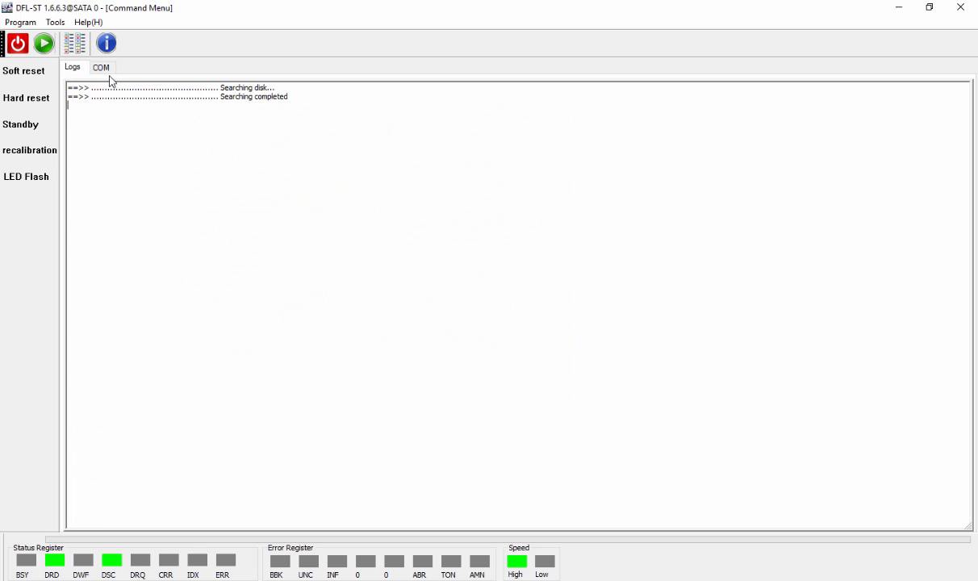
Switch the connection from COM to ATA with Ctrl+R and load the F3 utility with drive info.
left_click(103, 68)
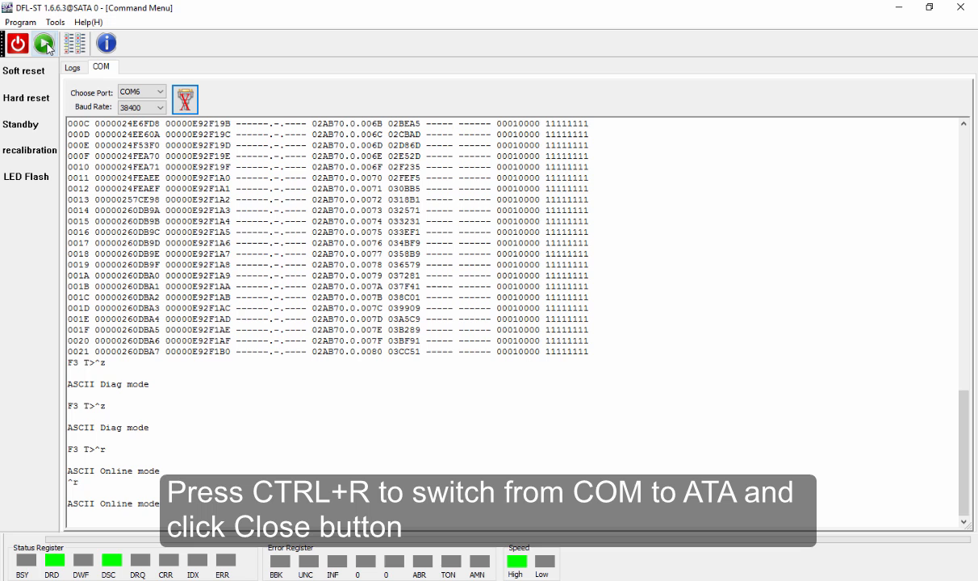
key("ctrl+r")
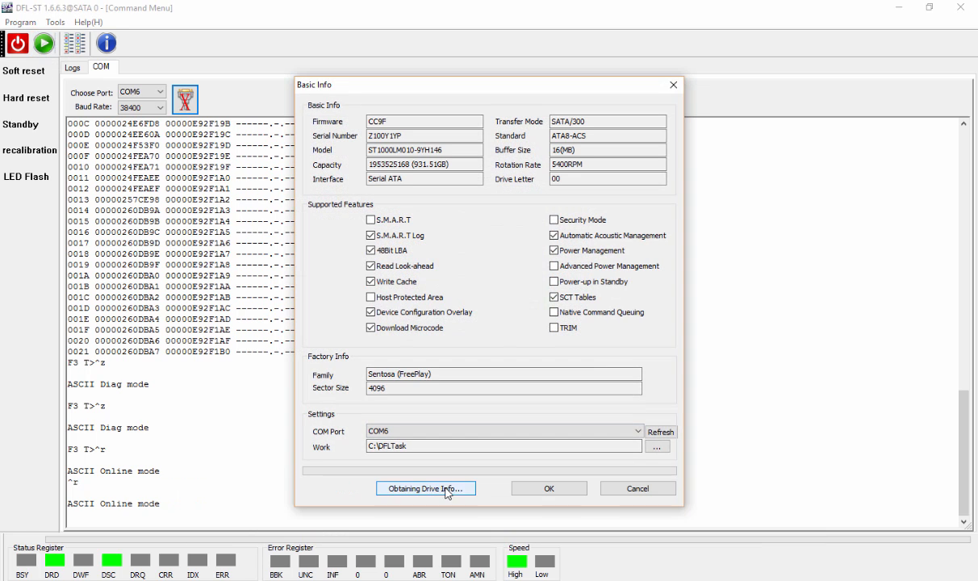
left_click(426, 487)
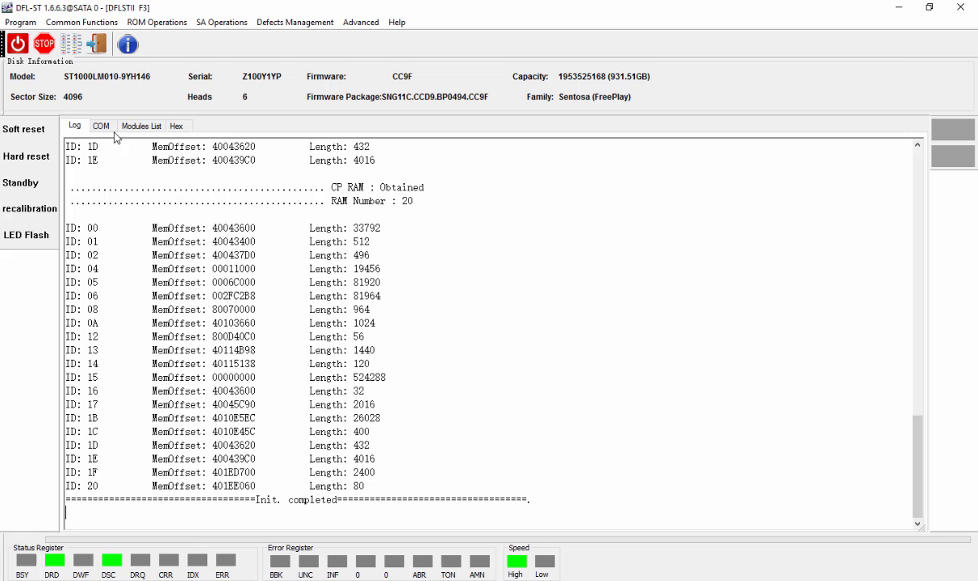
Reopen the serial connection and bring the terminal back to the F3 T> diag prompt.
left_click(100, 126)
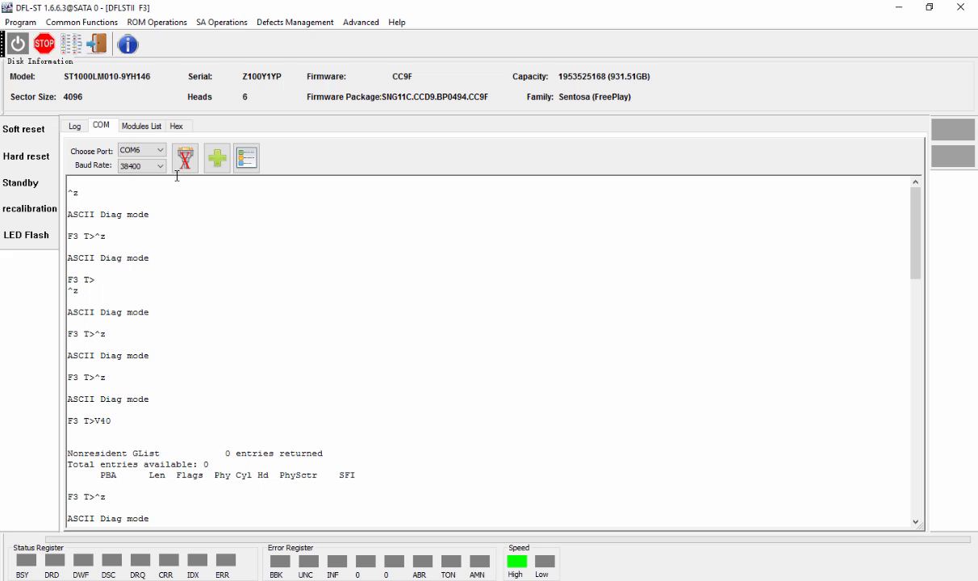
left_click(184, 159)
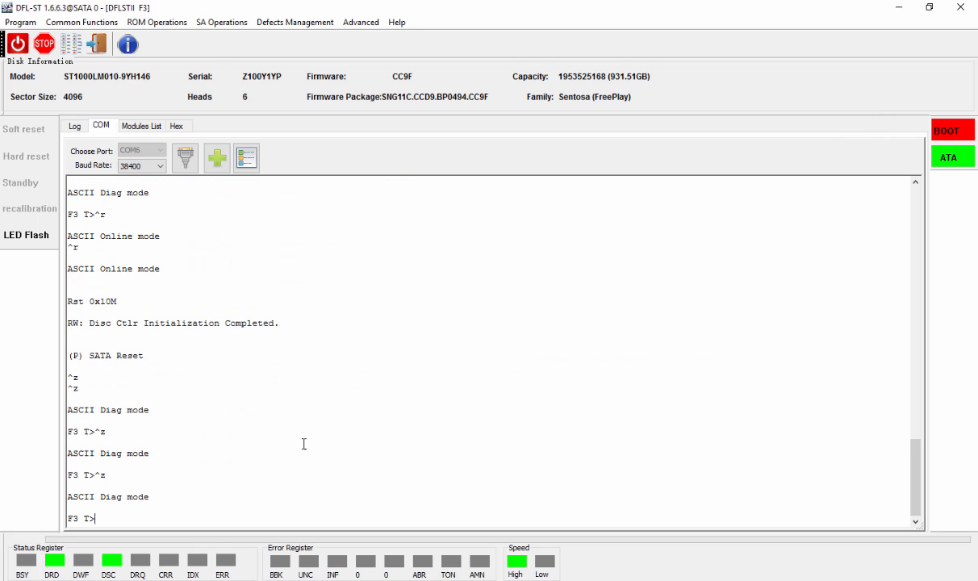
left_click(221, 23)
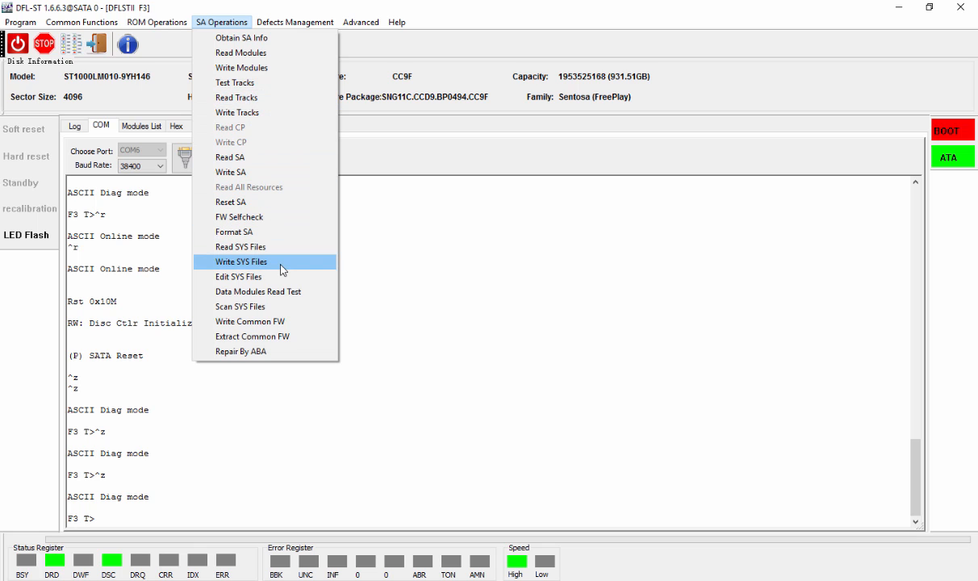
Start a ROM read set to Read by COM and Without Short, saving ROM.bin.
left_click(156, 22)
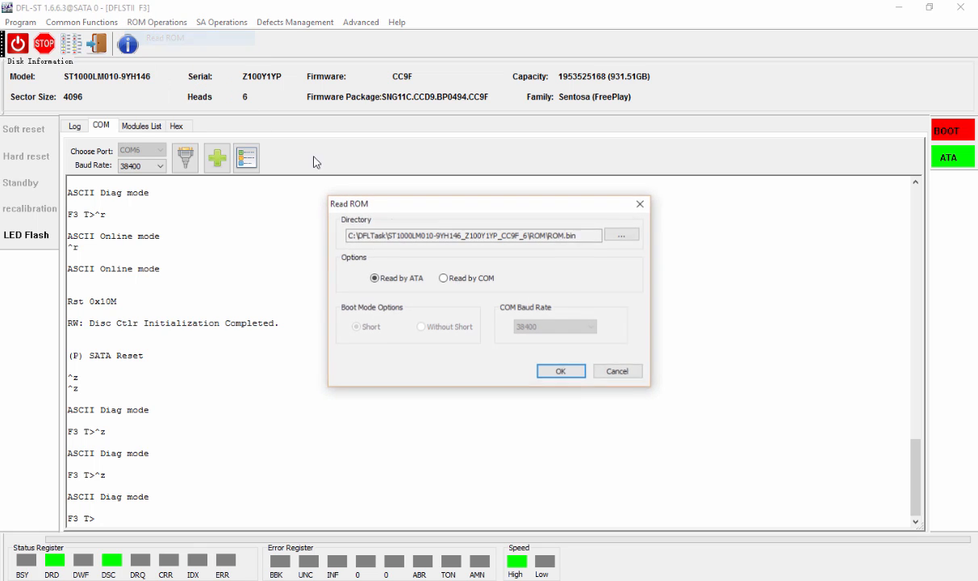
left_click(442, 277)
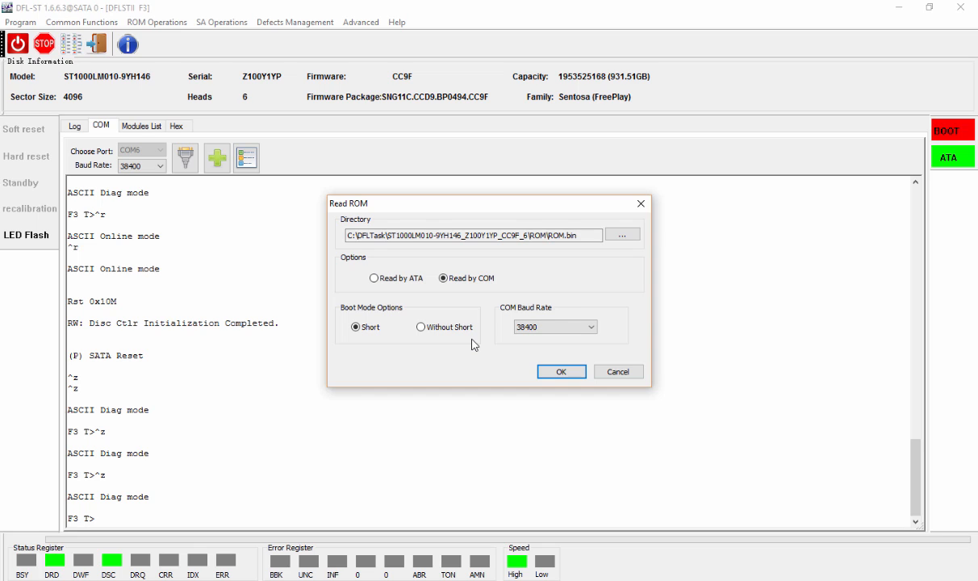
left_click(418, 326)
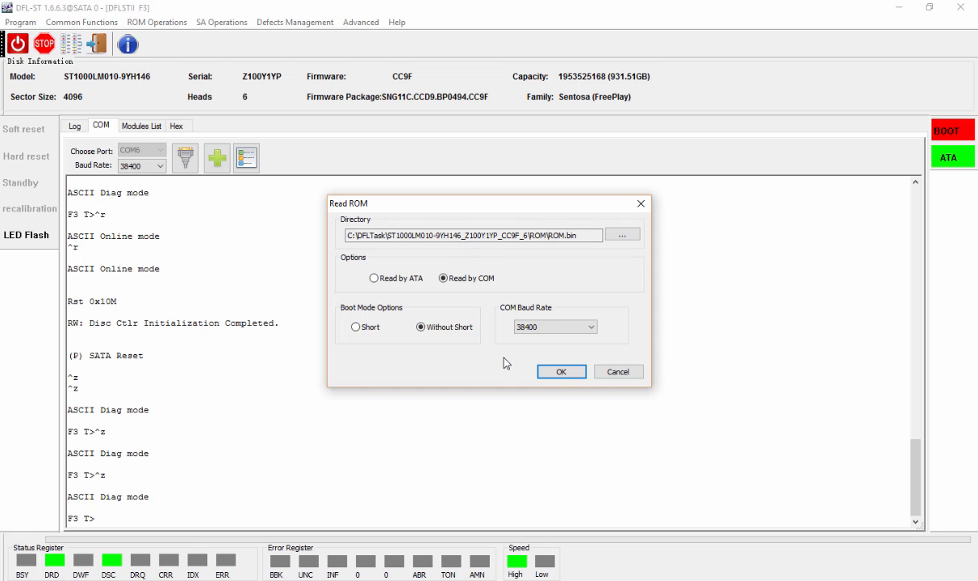
mouse_move(494, 365)
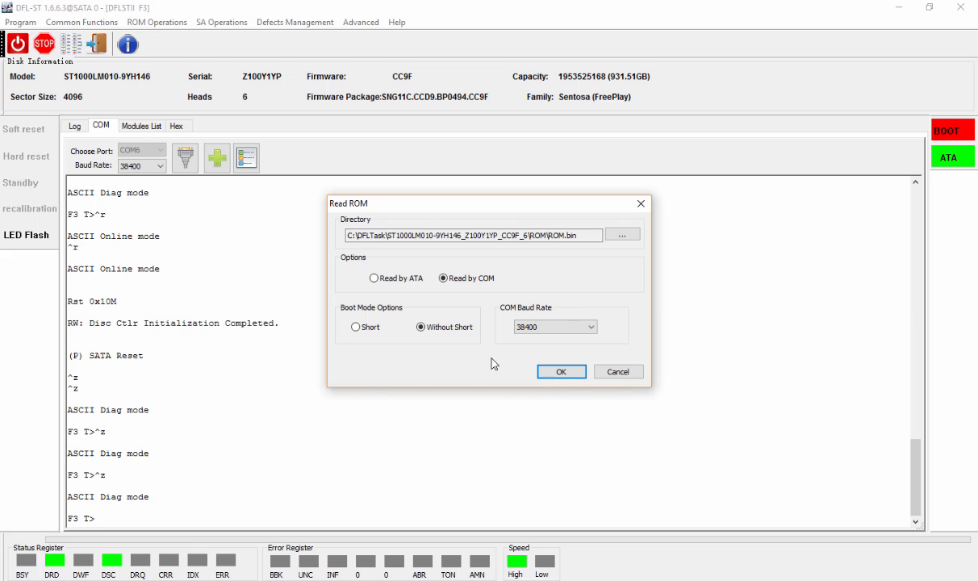
left_click(561, 371)
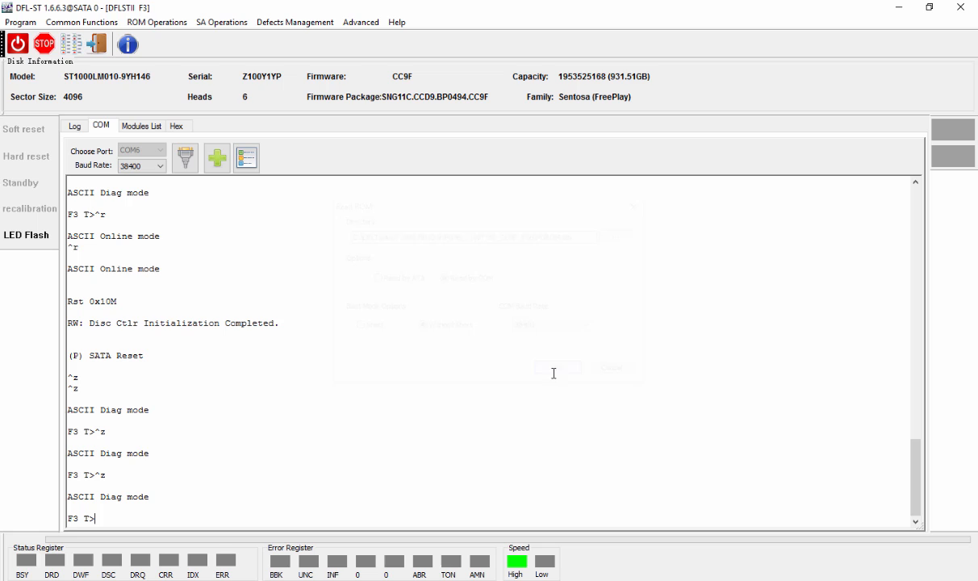
left_click(75, 126)
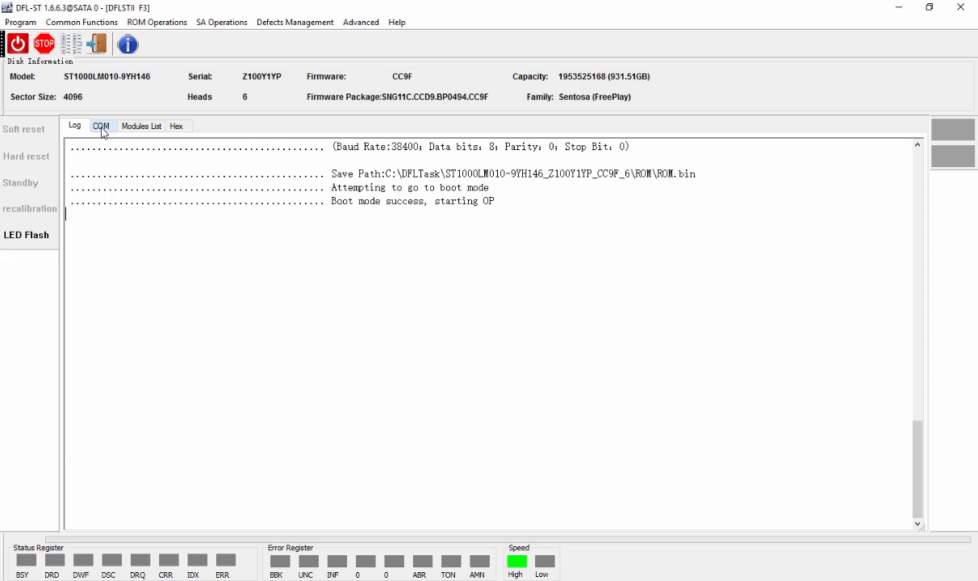
Flip between the COM terminal and log to watch the ROM read pass step 1 and 6%.
left_click(101, 126)
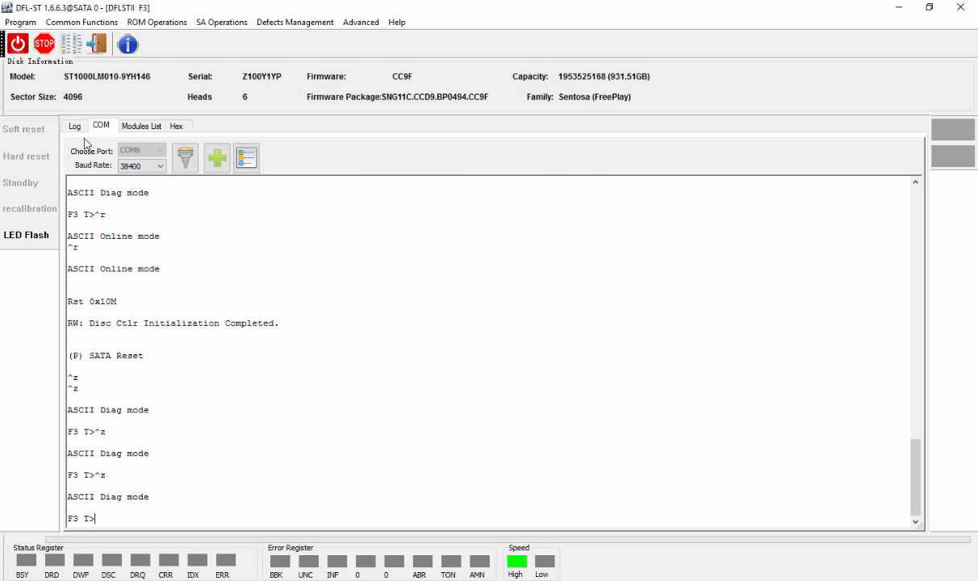
left_click(75, 126)
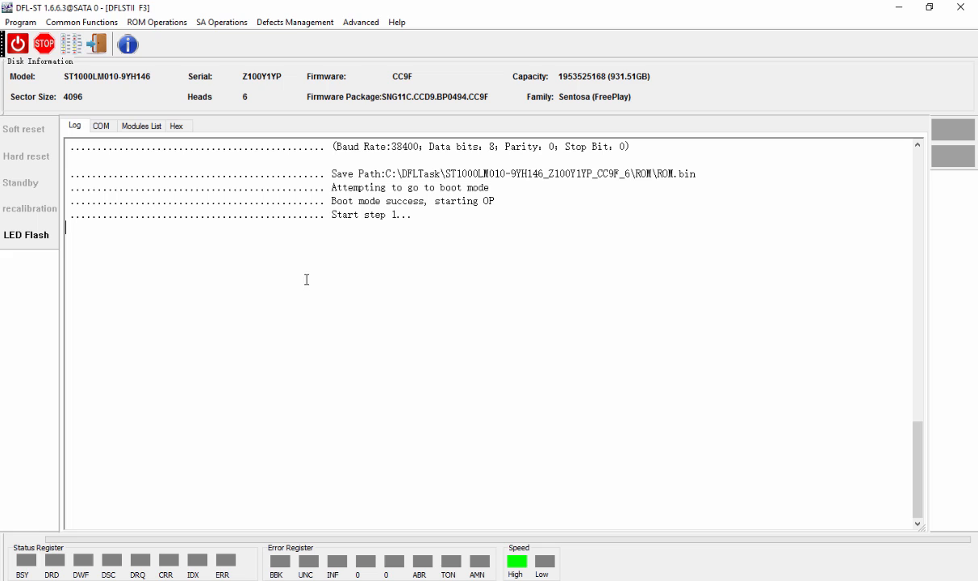
left_click(44, 42)
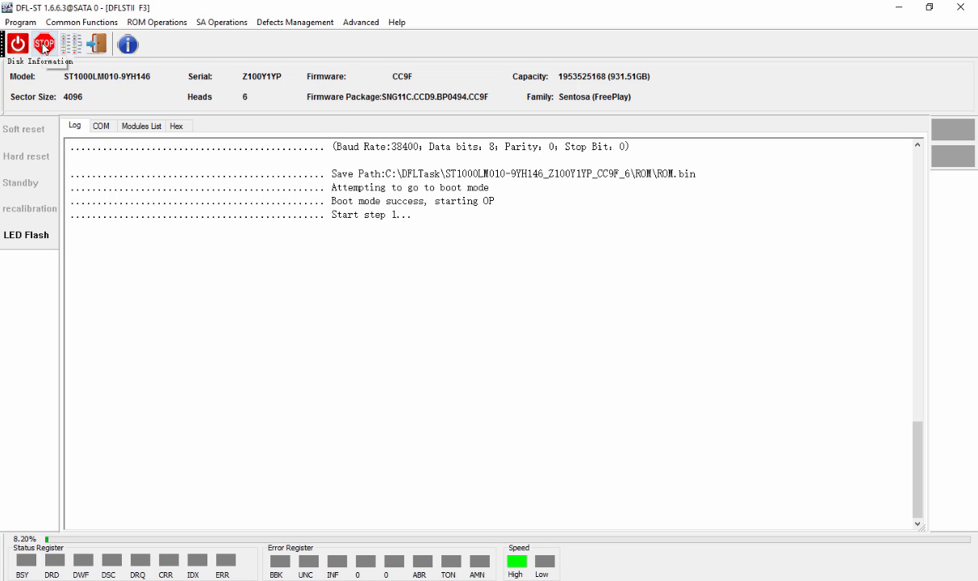
left_click(100, 126)
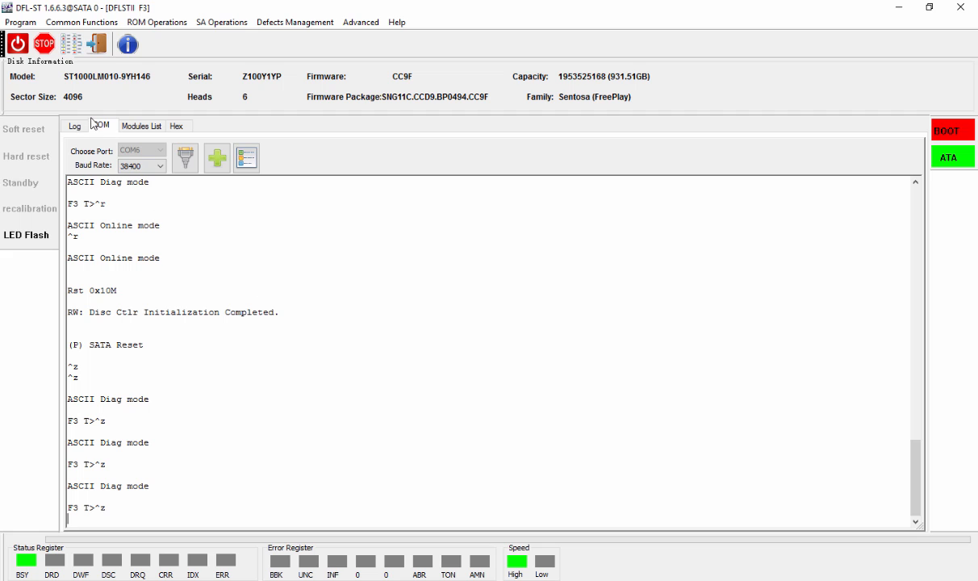
left_click(156, 23)
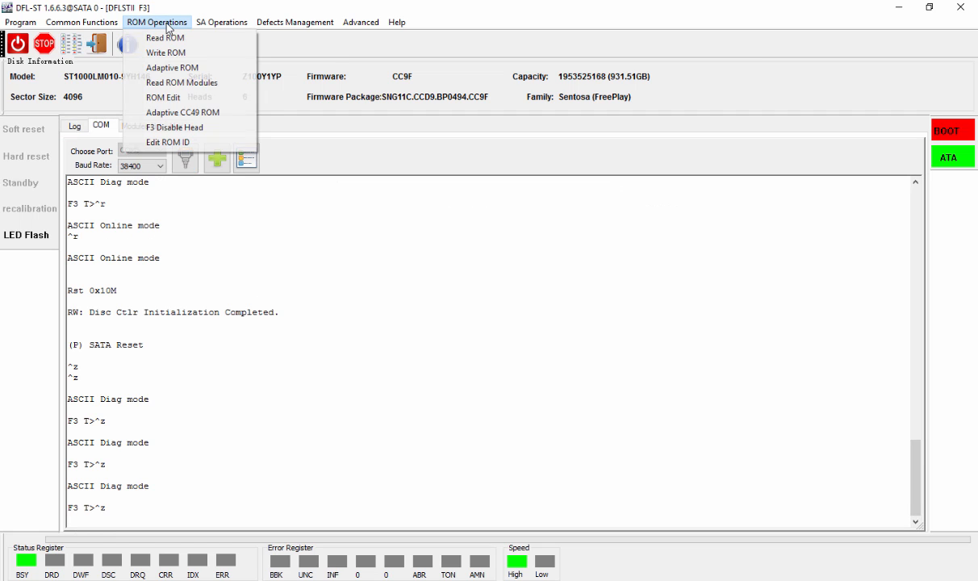
left_click(294, 23)
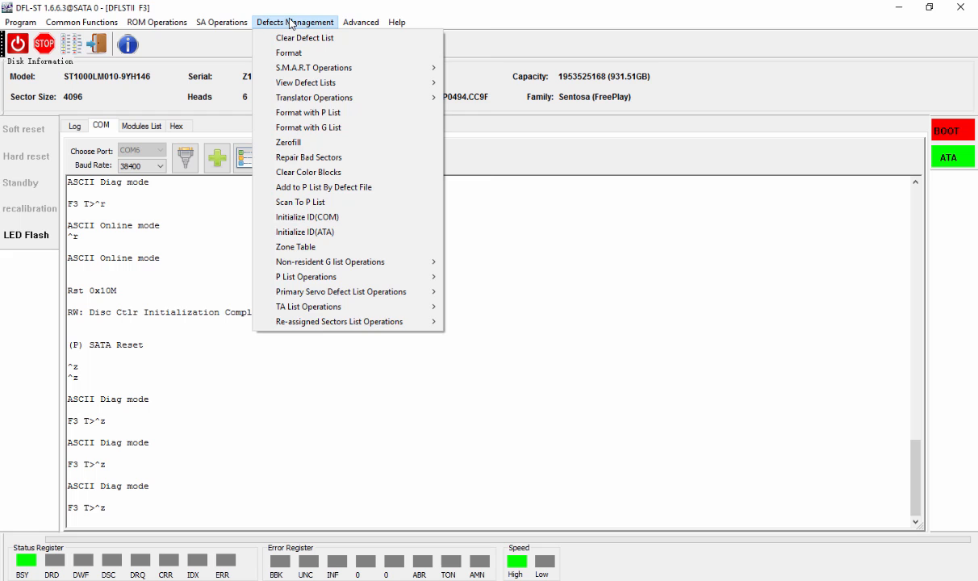
left_click(403, 22)
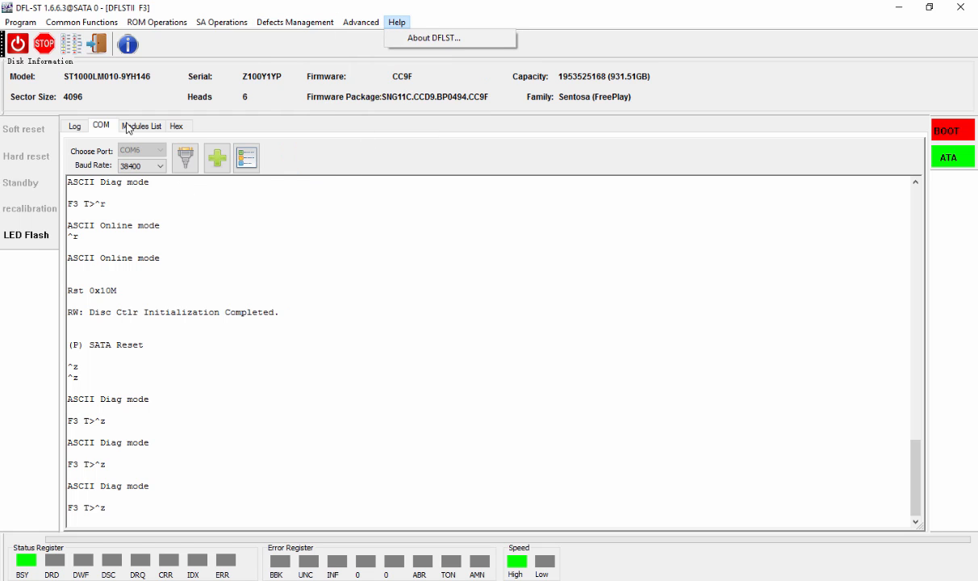